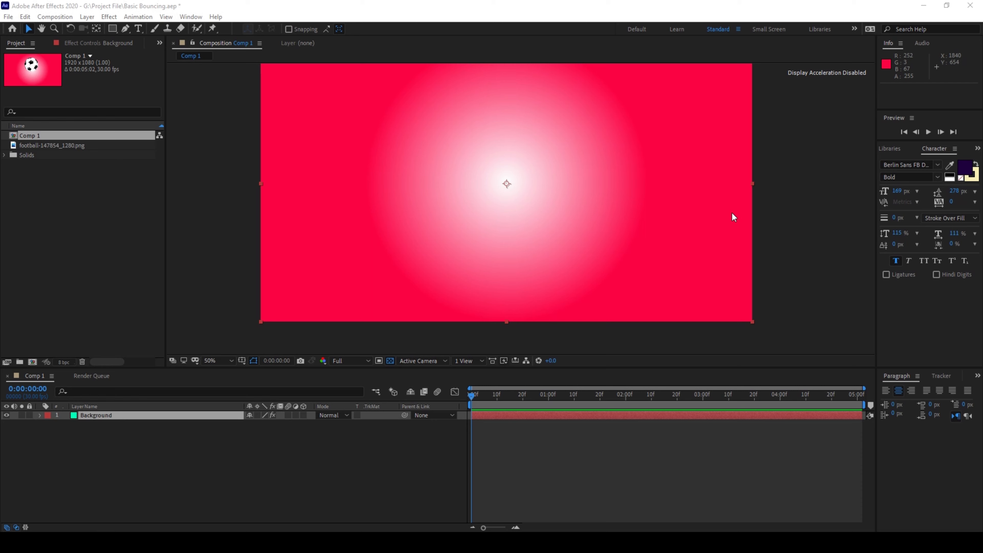
mouse_move(178, 199)
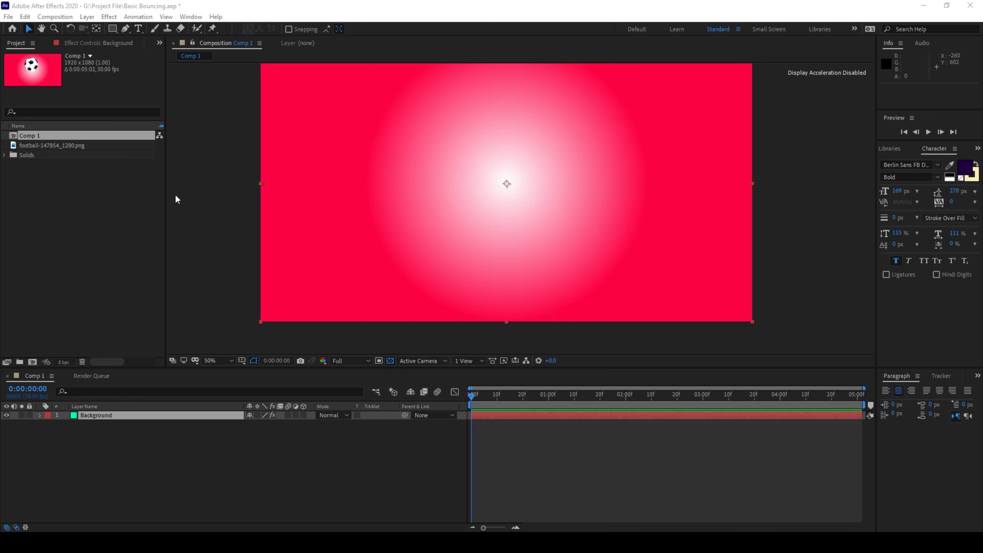
Add the football PNG above the gradient and scale it down to 22%.
click(53, 145)
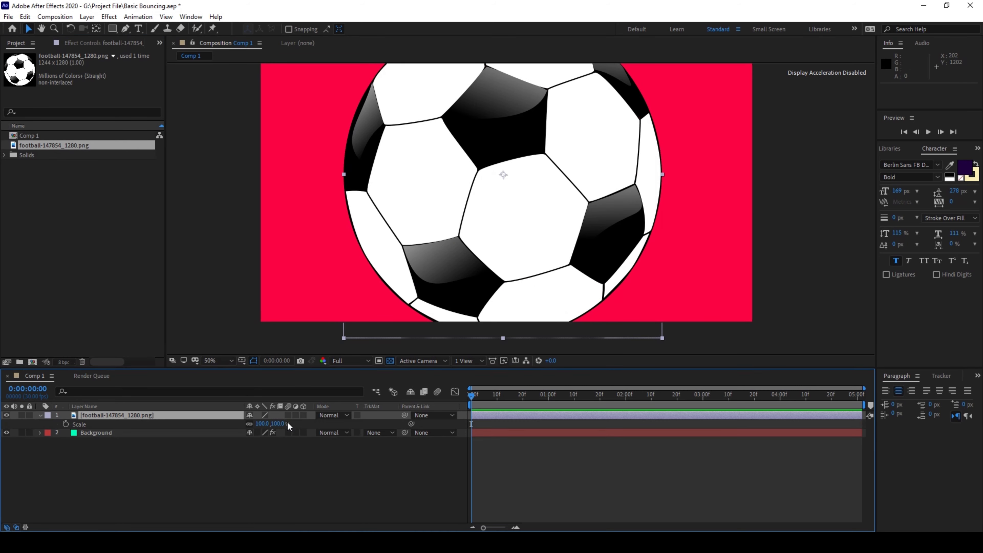
drag(269, 424, 261, 424)
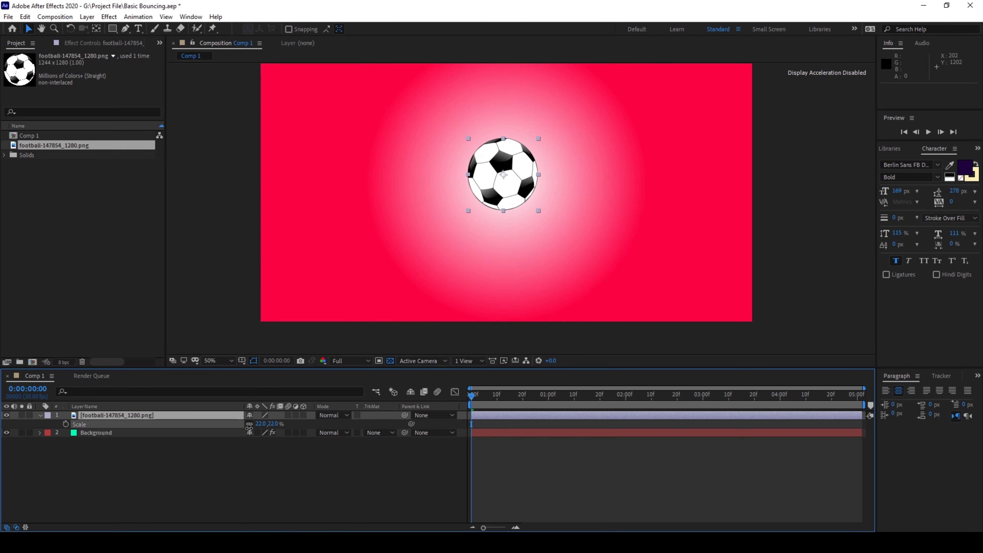
double_click(117, 415)
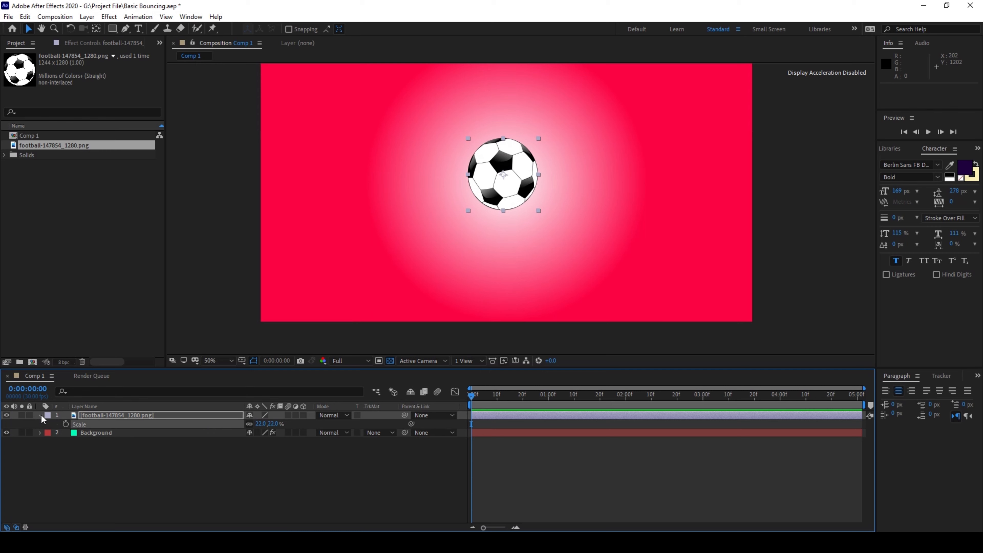
Keyframe the football's Position so it drops from centre to the bottom of the frame.
click(39, 416)
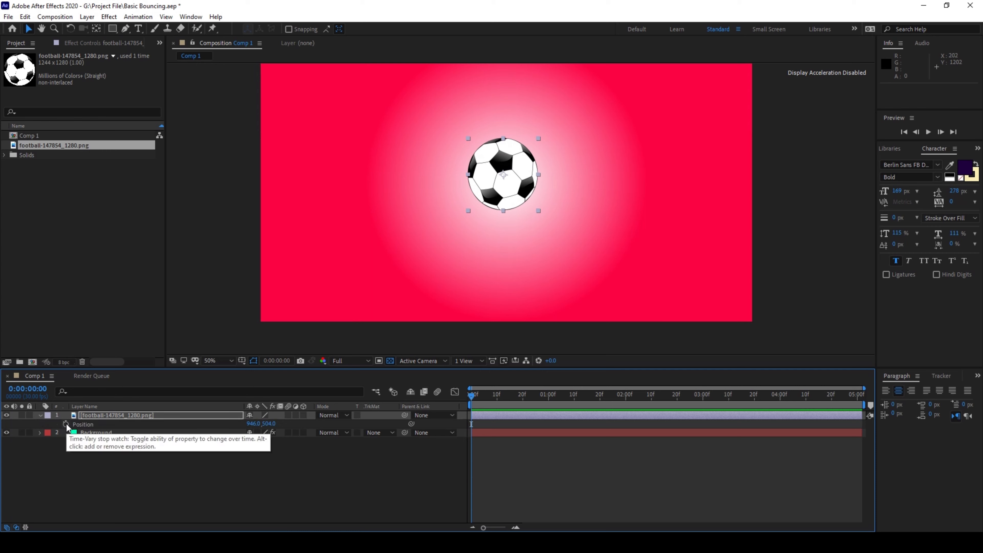
click(66, 424)
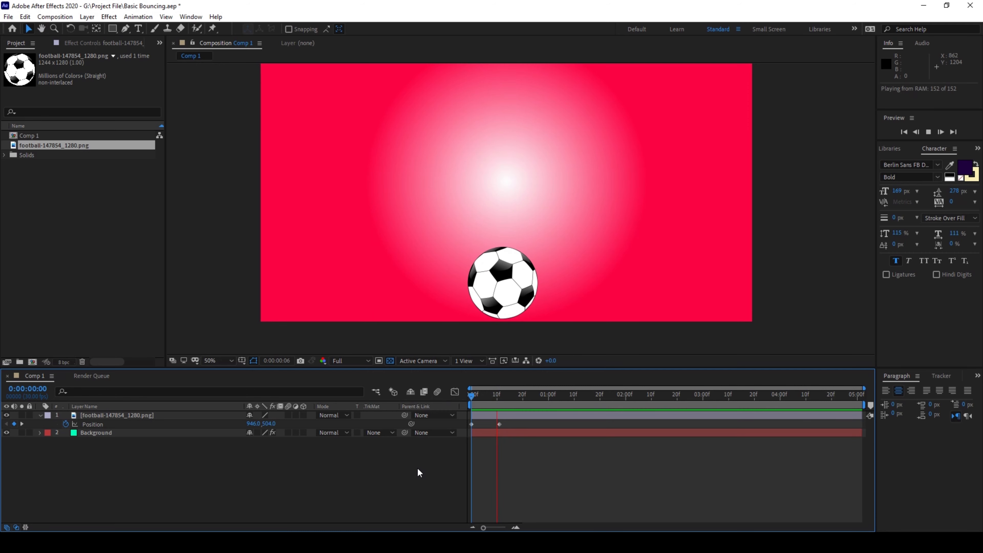
click(470, 393)
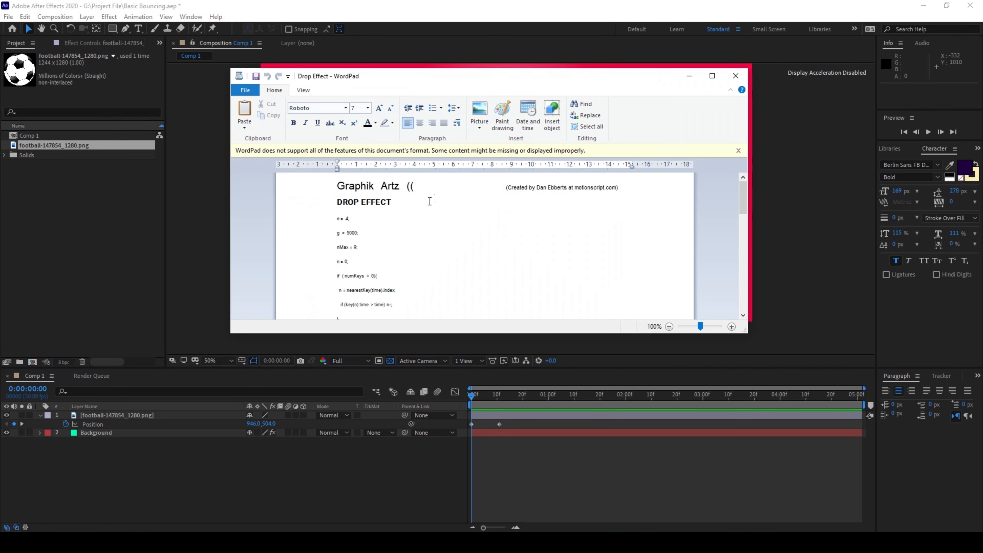
Scroll through the Drop Effect document in WordPad to reach the expression code.
scroll(down, 3)
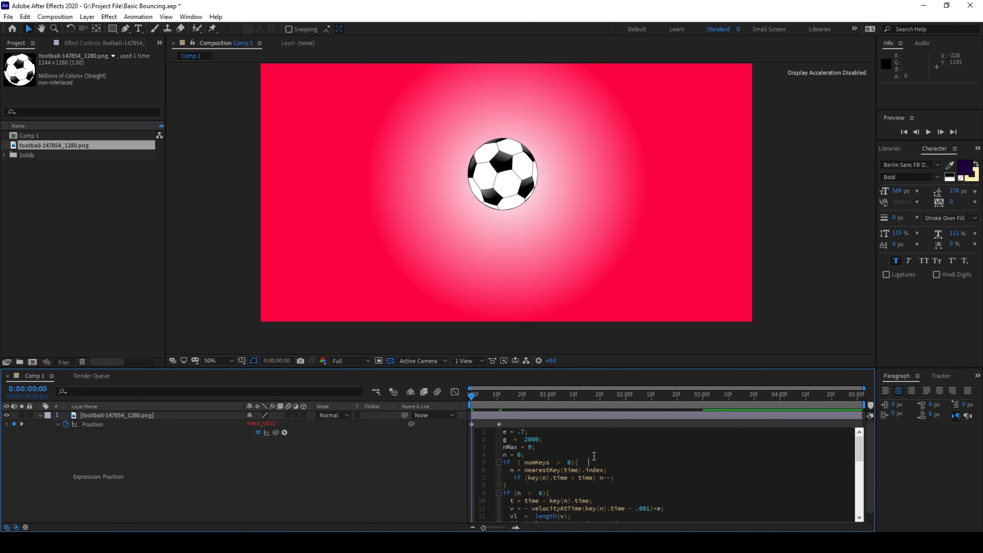
Apply the bounce expression (e = .7, g = 2000, nMax = 9) to Position and rewind to preview.
scroll(down, 3)
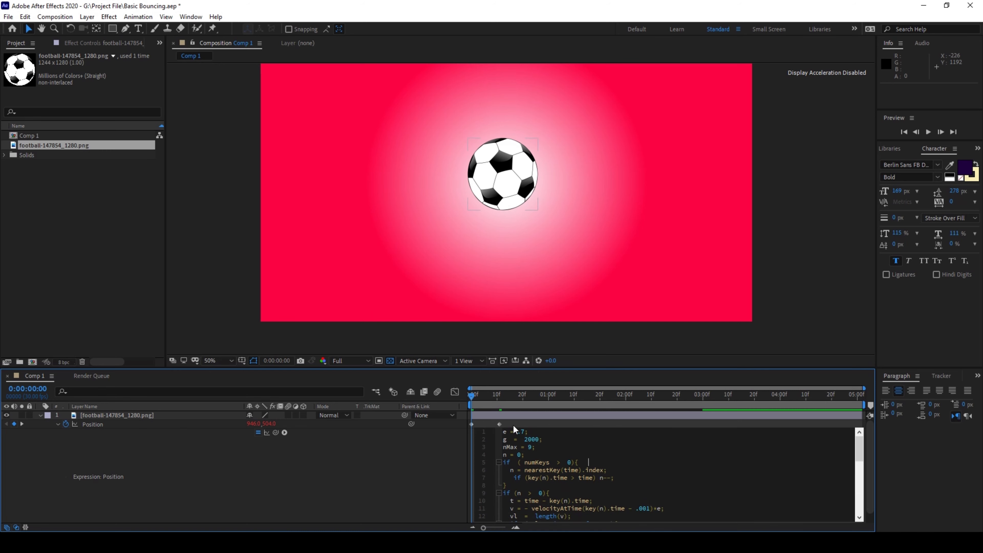
click(940, 131)
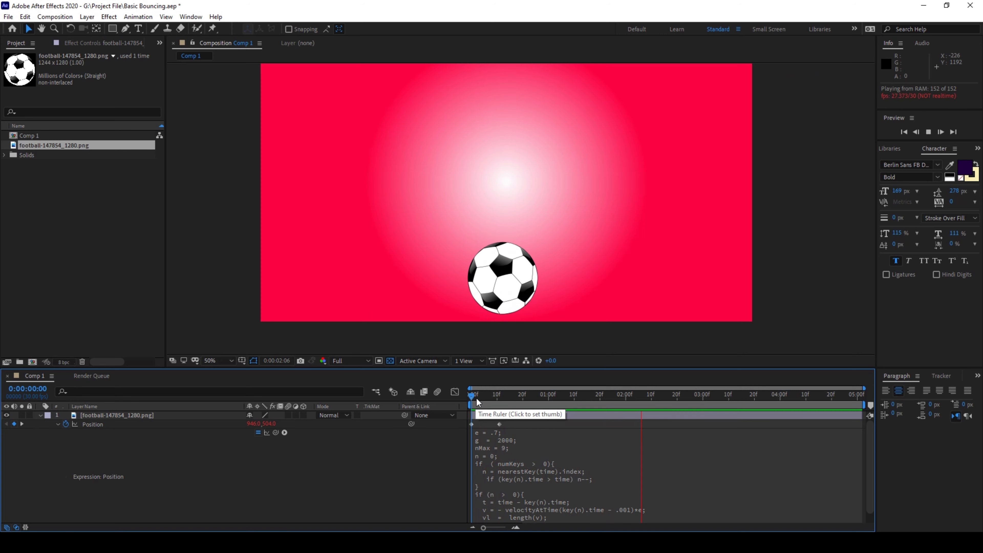
click(473, 395)
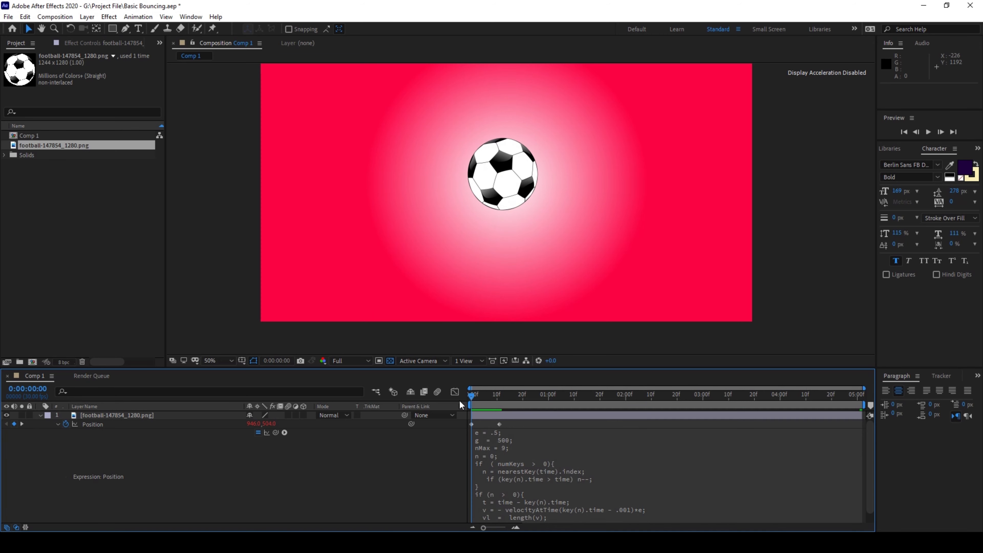
Lower the expression to e = .5 and g = 500, then scrub back to the first frame.
click(929, 131)
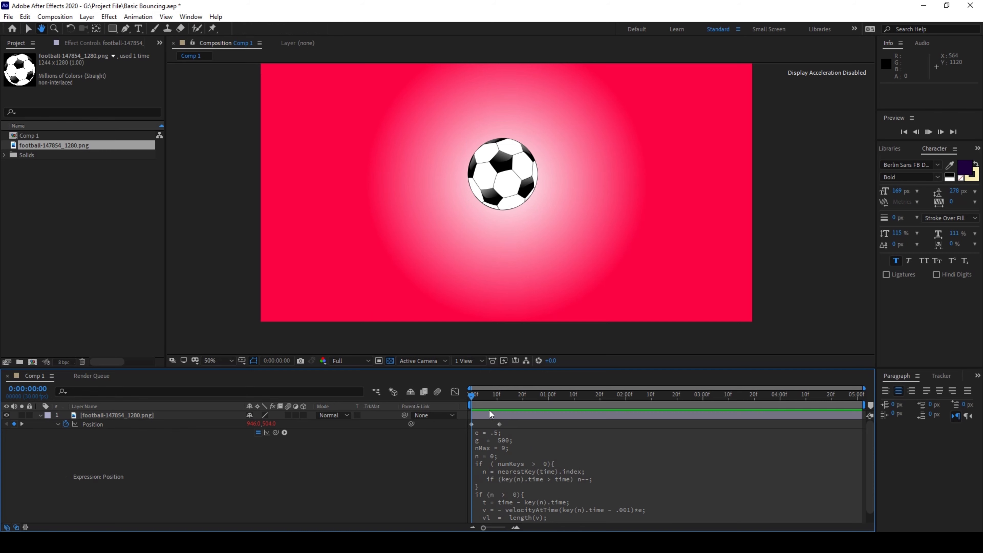
click(941, 131)
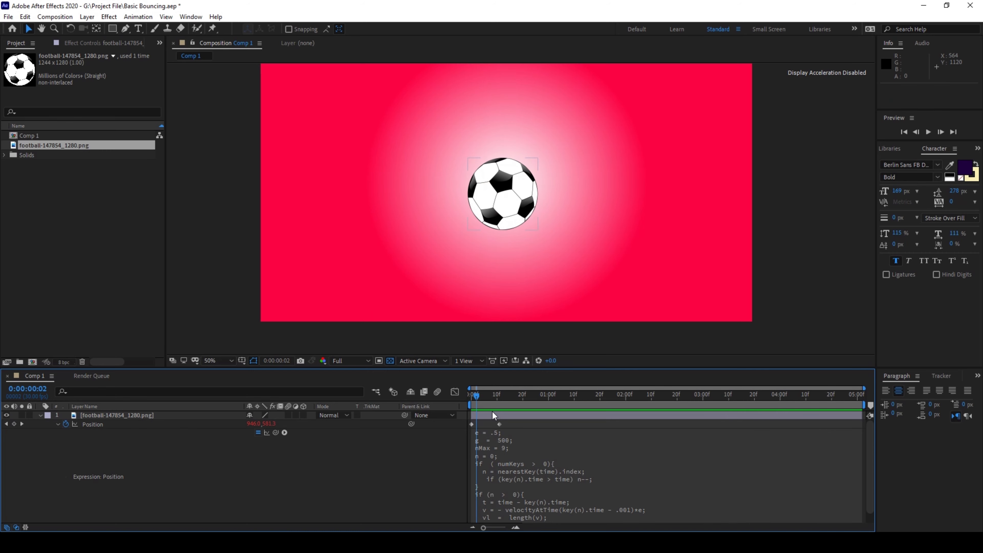
drag(477, 394, 472, 395)
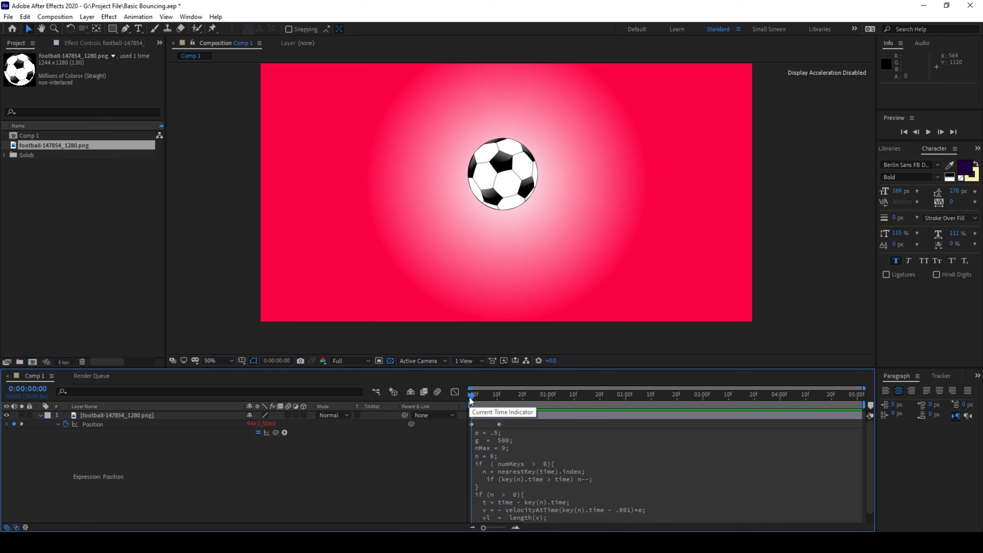